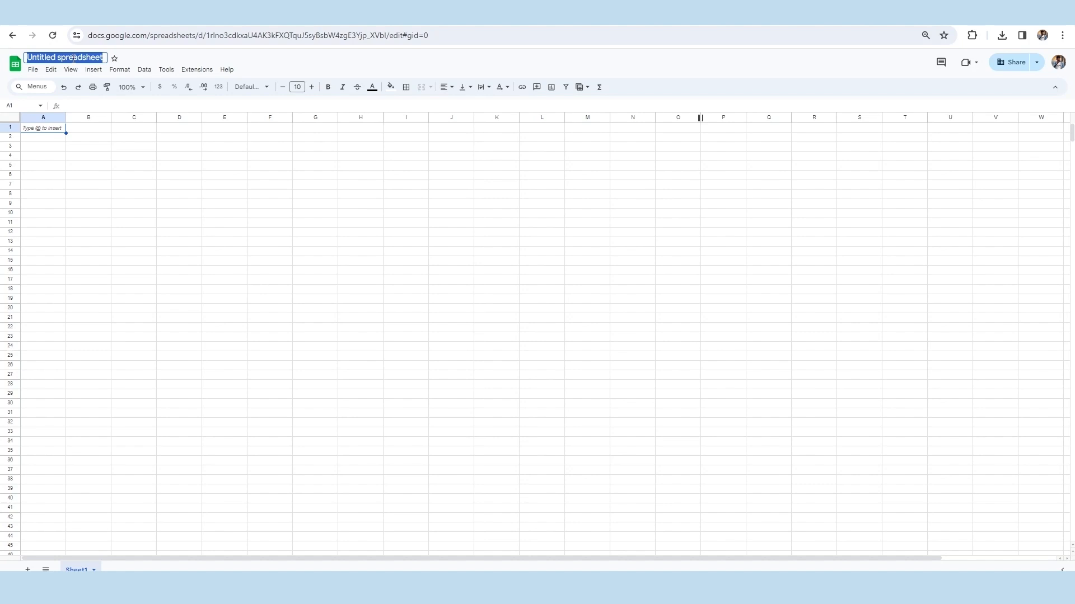
Title the new spreadsheet 'SEO Backlink Checker' and bring up the Extensions menu
type("SEO Backlink Checker")
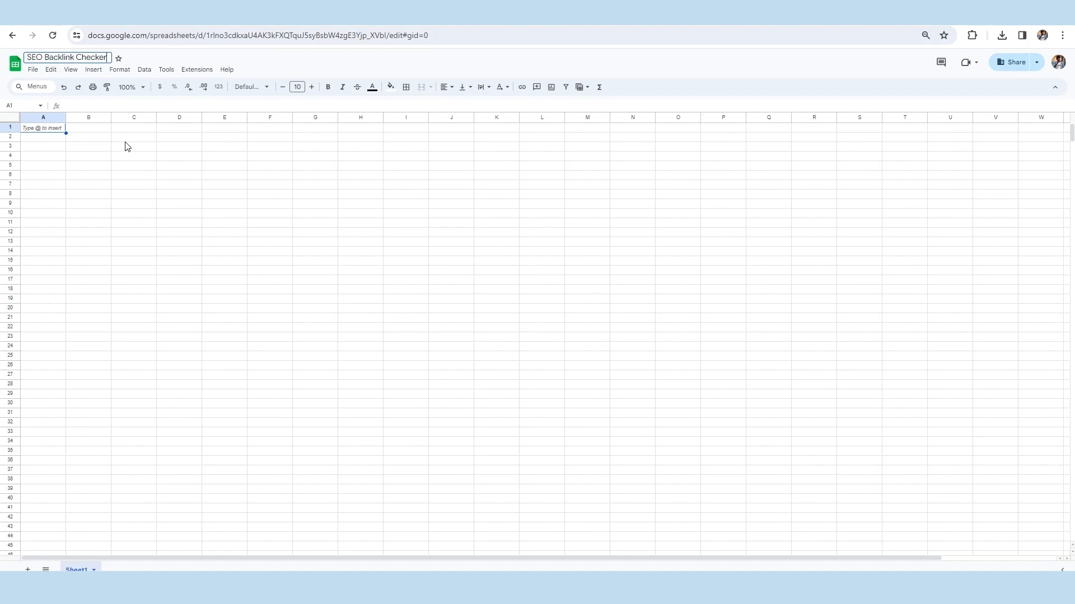
left_click(134, 156)
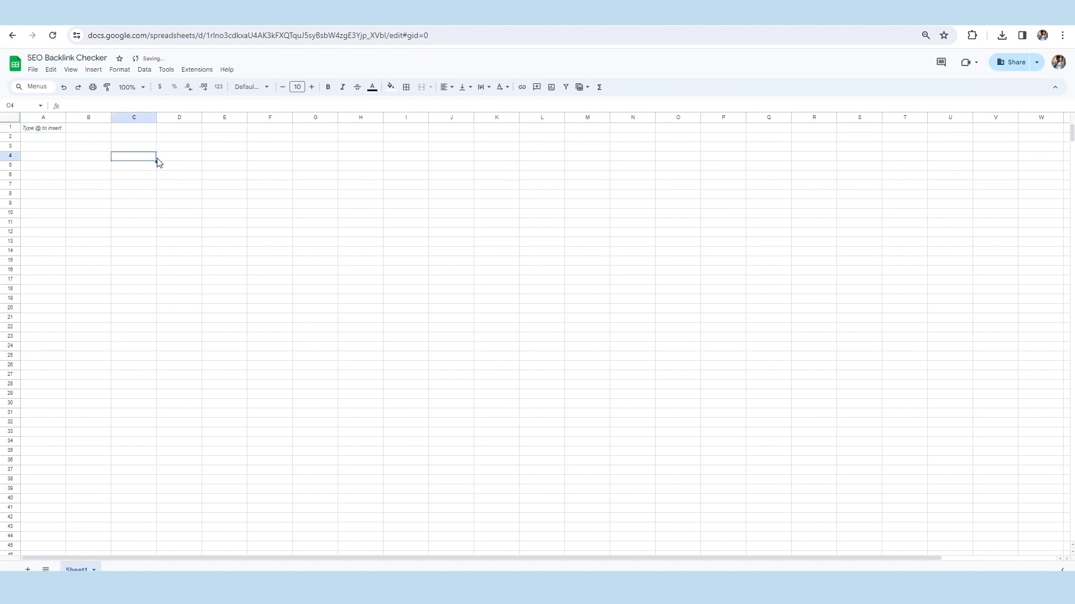
left_click(196, 69)
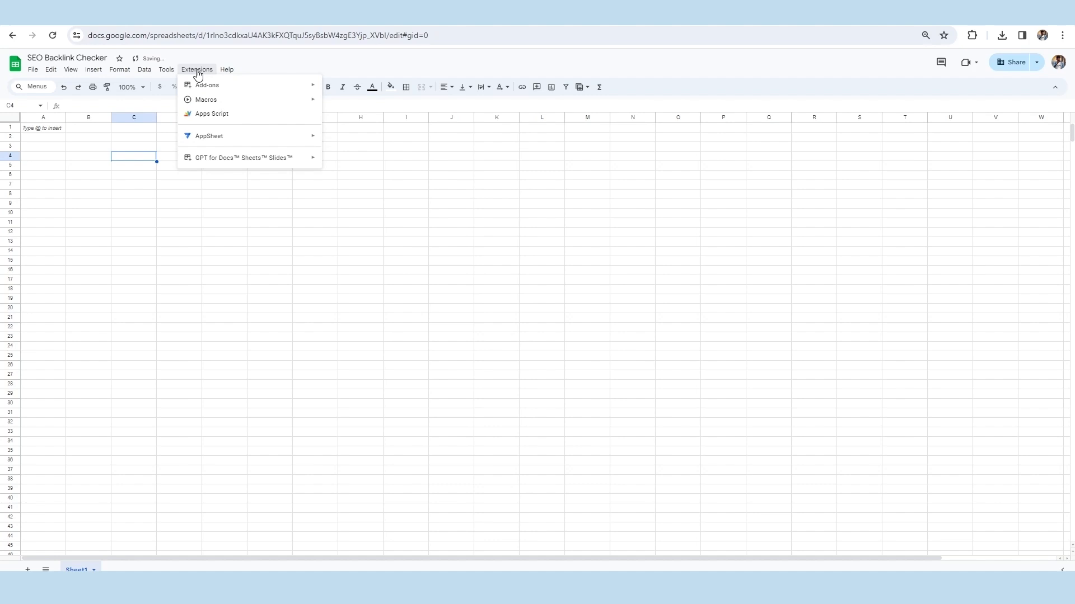
Name the Apps Script project 'SEO Backlink Checker', set self_website to outrightcrm.com, and save
left_click(211, 113)
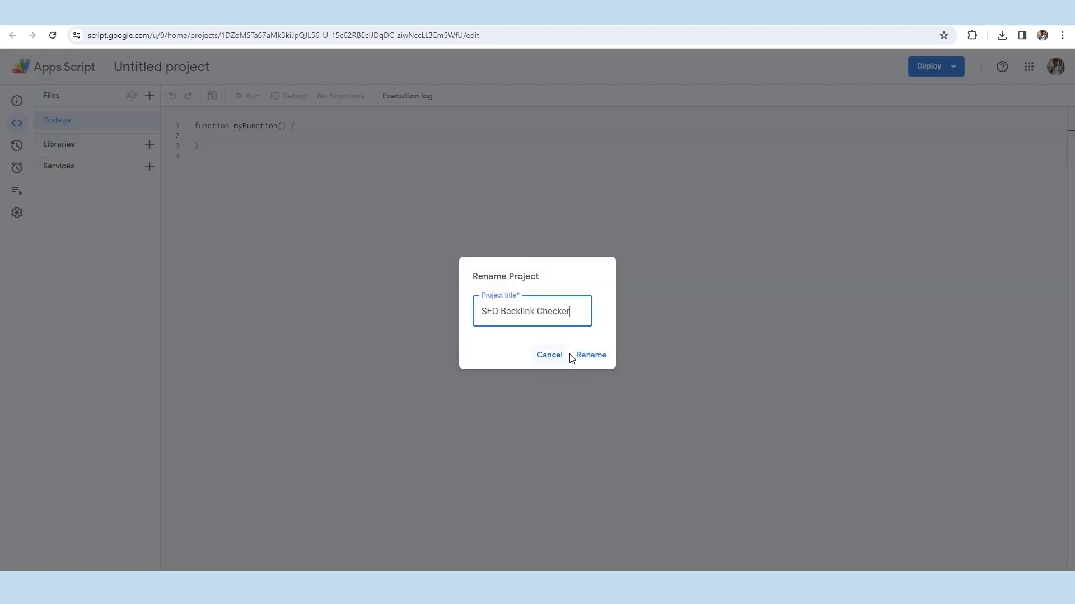
left_click(590, 354)
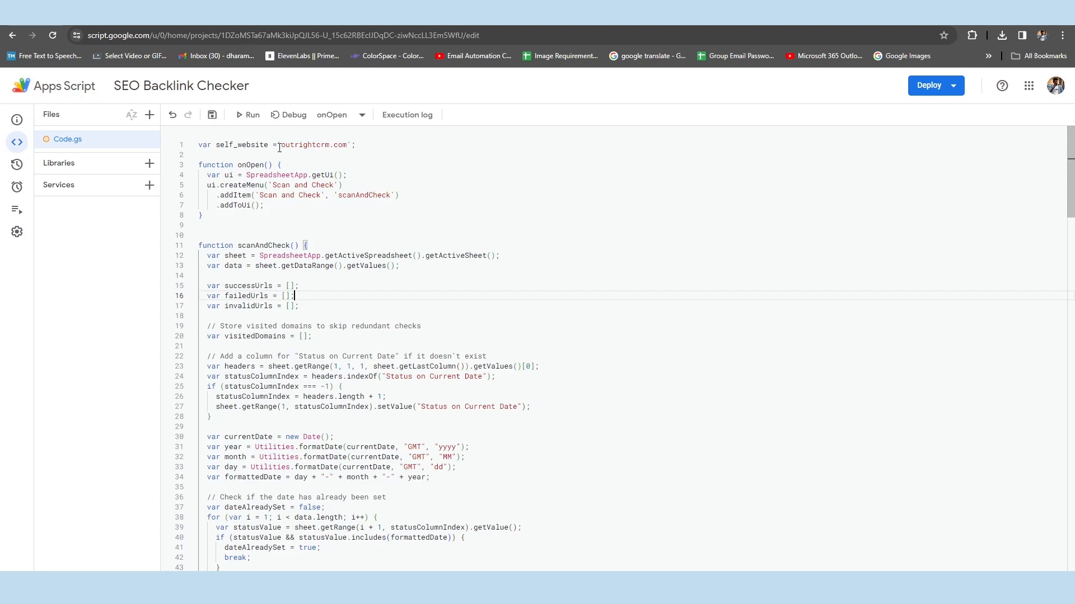
double_click(291, 145)
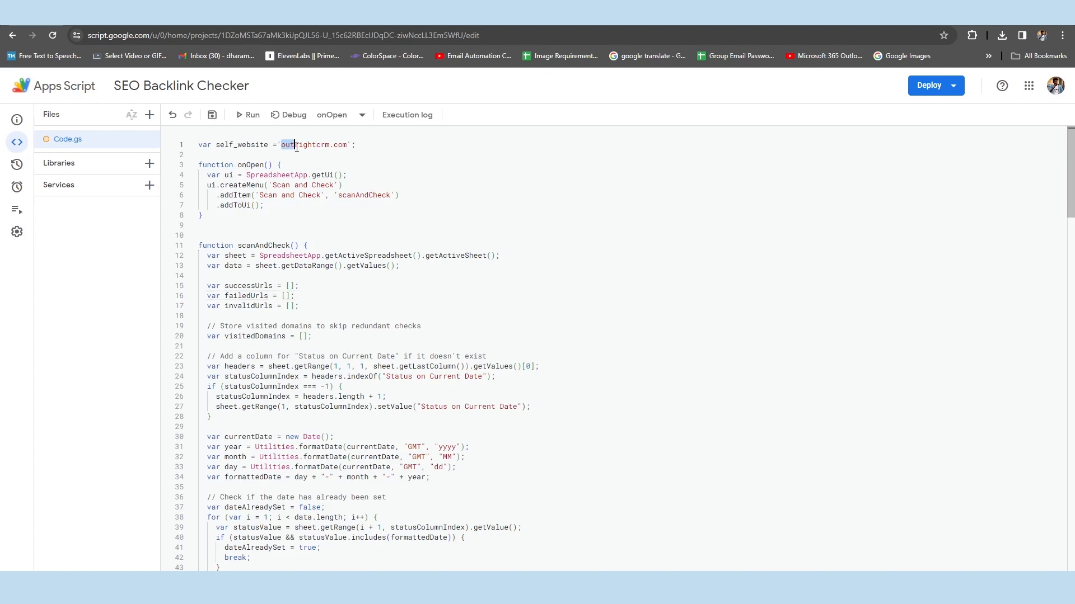
double_click(316, 144)
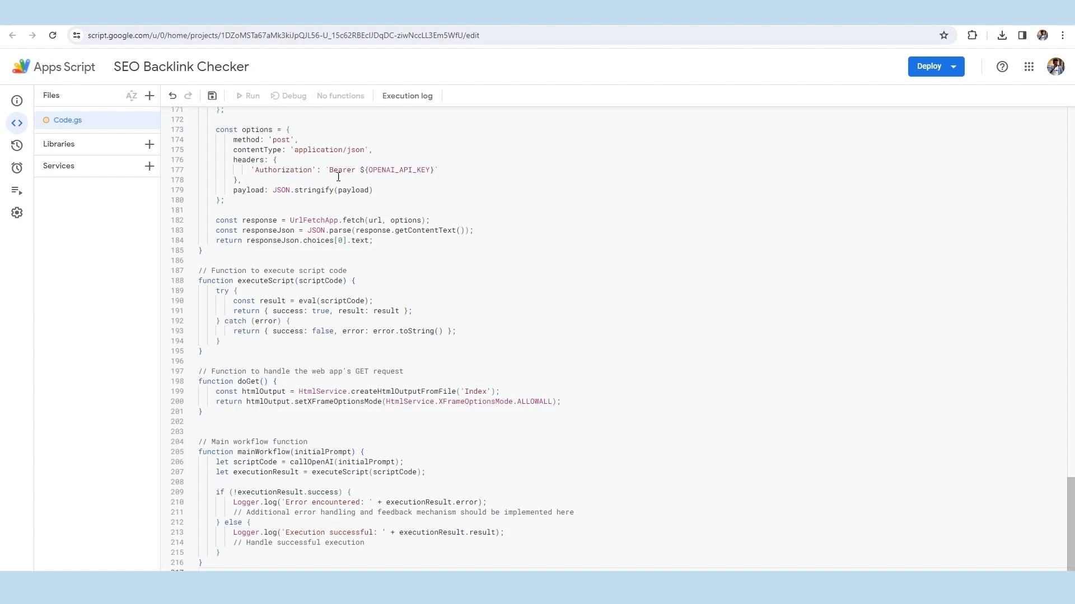
left_click(211, 95)
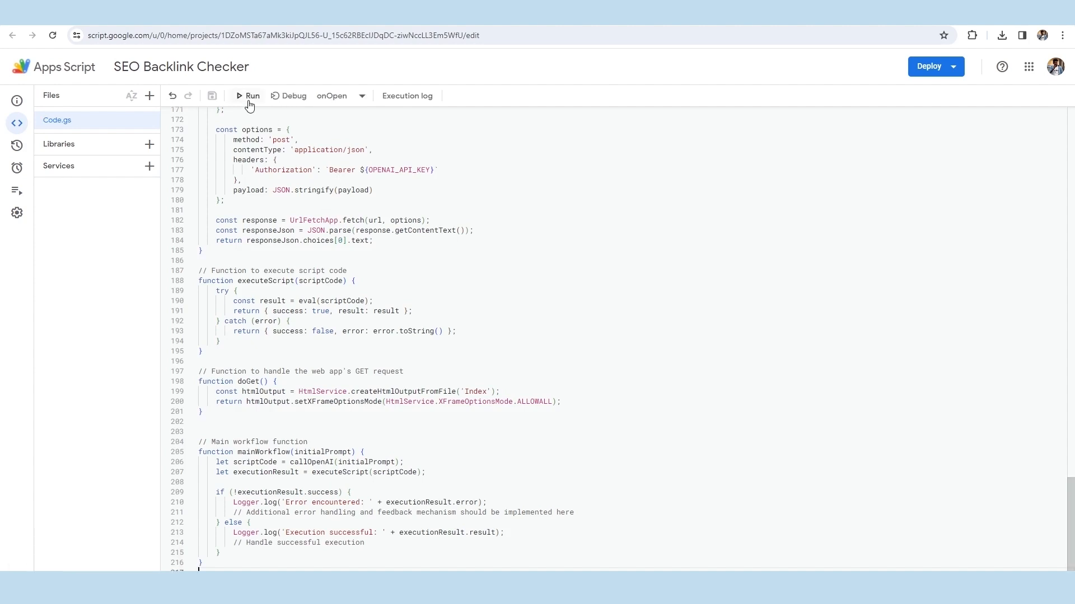
Run the onOpen script and allow it access to the Google account
left_click(251, 95)
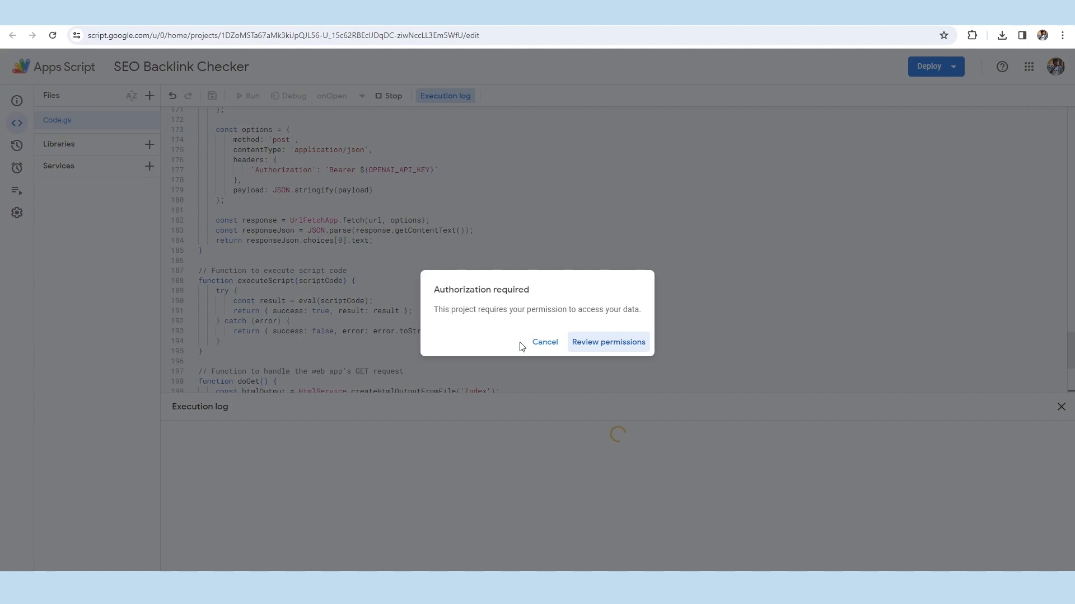
left_click(608, 342)
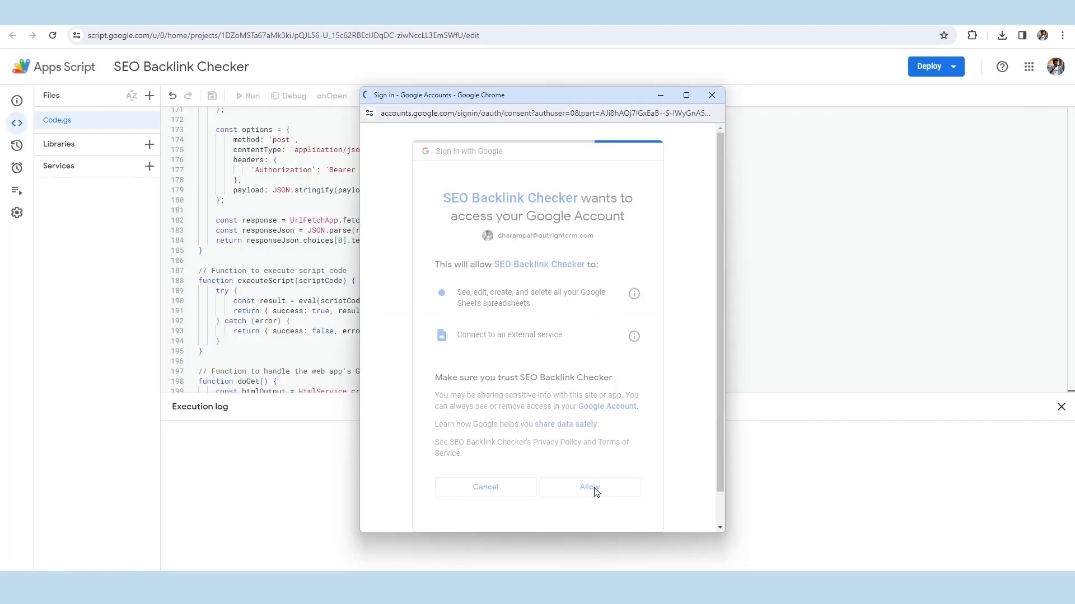
left_click(588, 487)
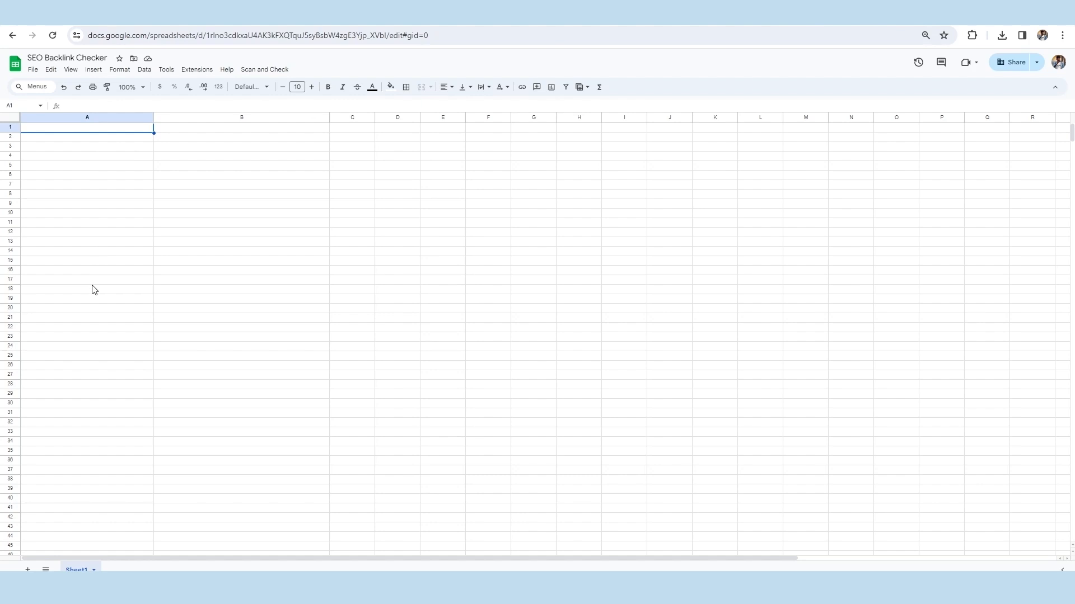
Paste the Website URL header and 13 website links into A1:A17
left_click_drag(87, 127, 87, 279)
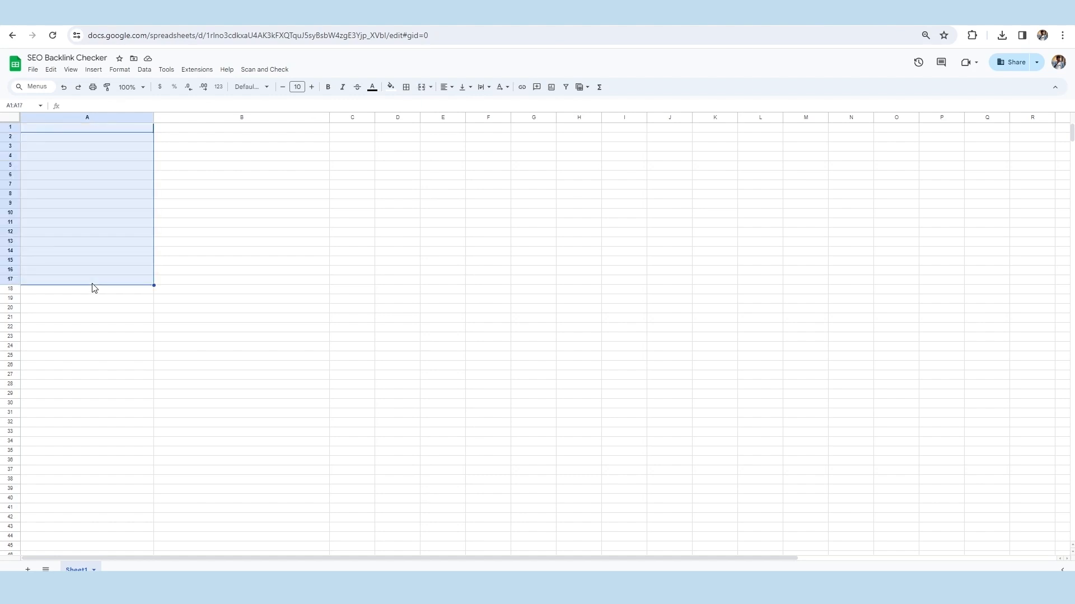
key("ctrl+v")
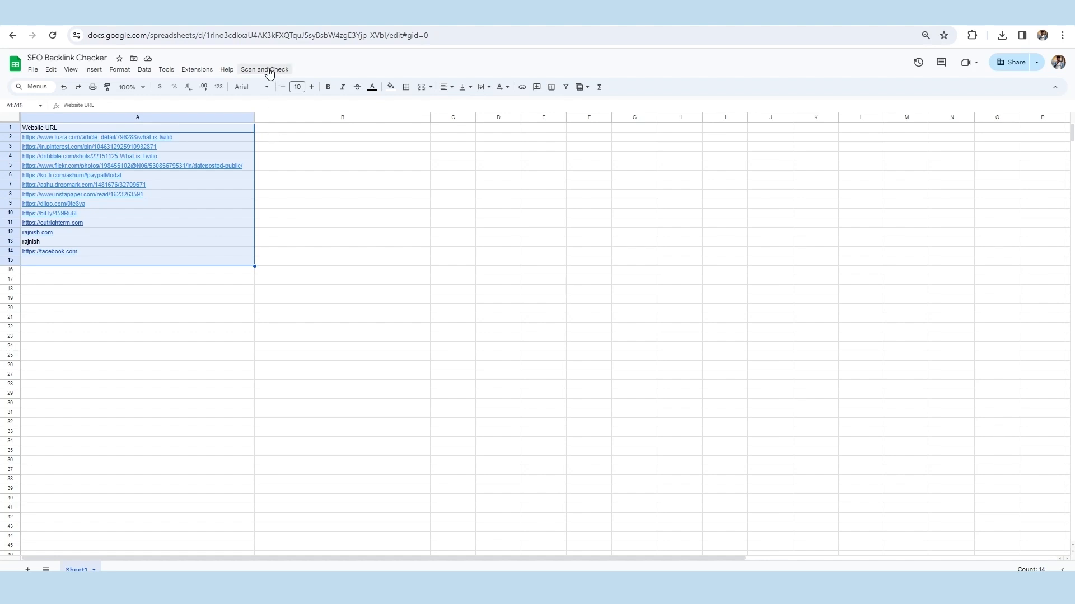
Run Scan and Check from the custom menu and dismiss the Scan Results summary
left_click(265, 69)
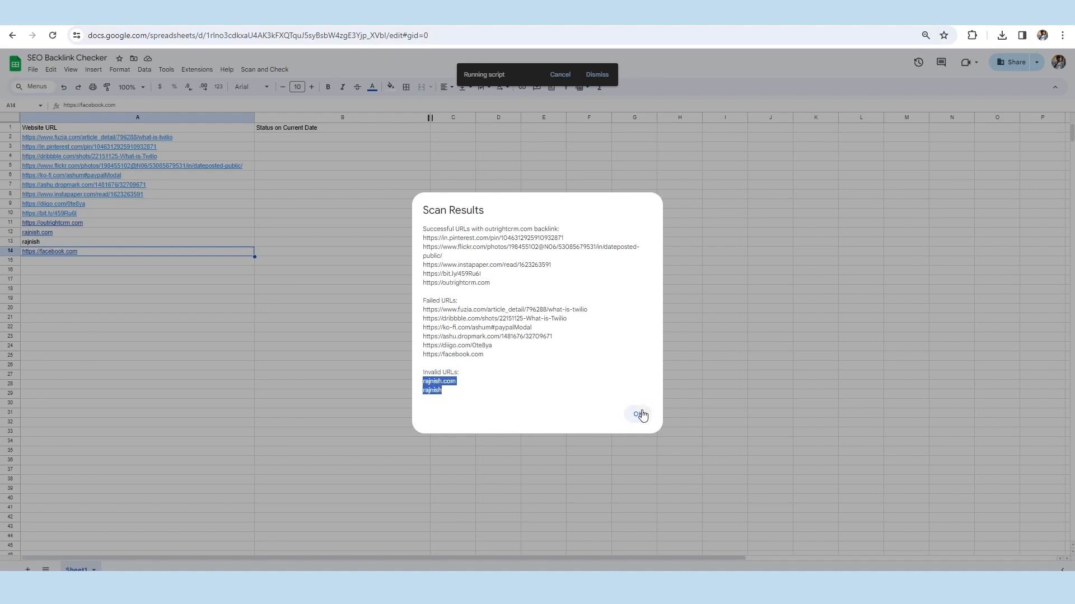
left_click(638, 415)
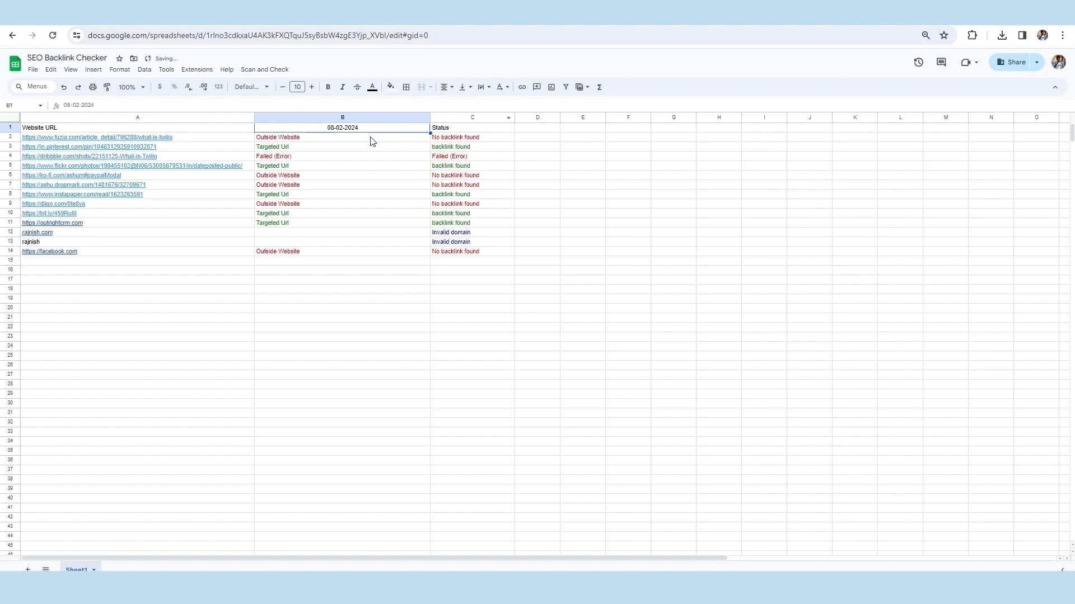
left_click(137, 127)
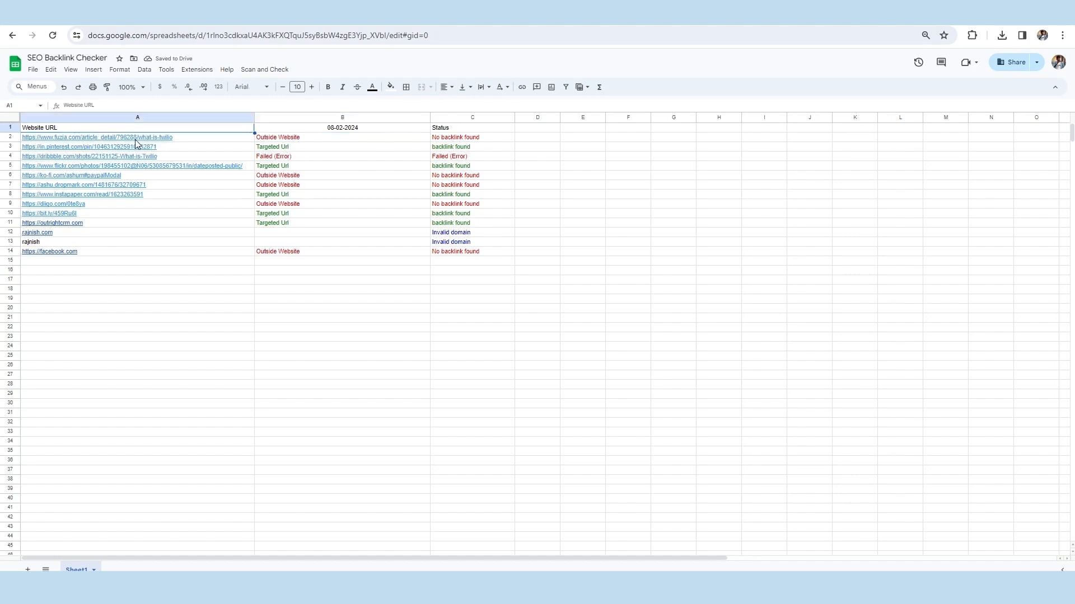
left_click(472, 137)
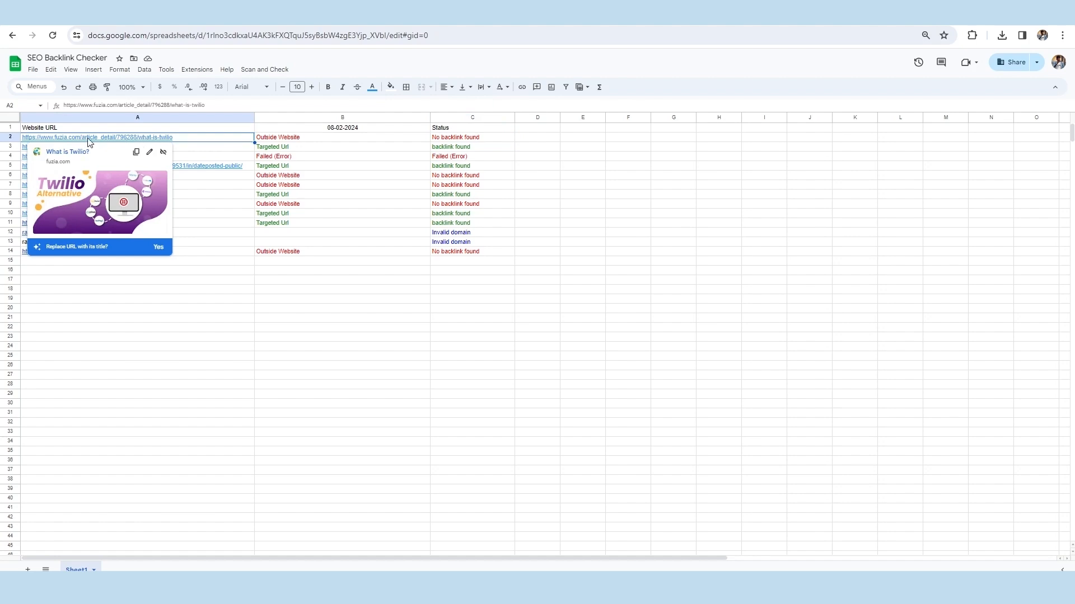
left_click(99, 137)
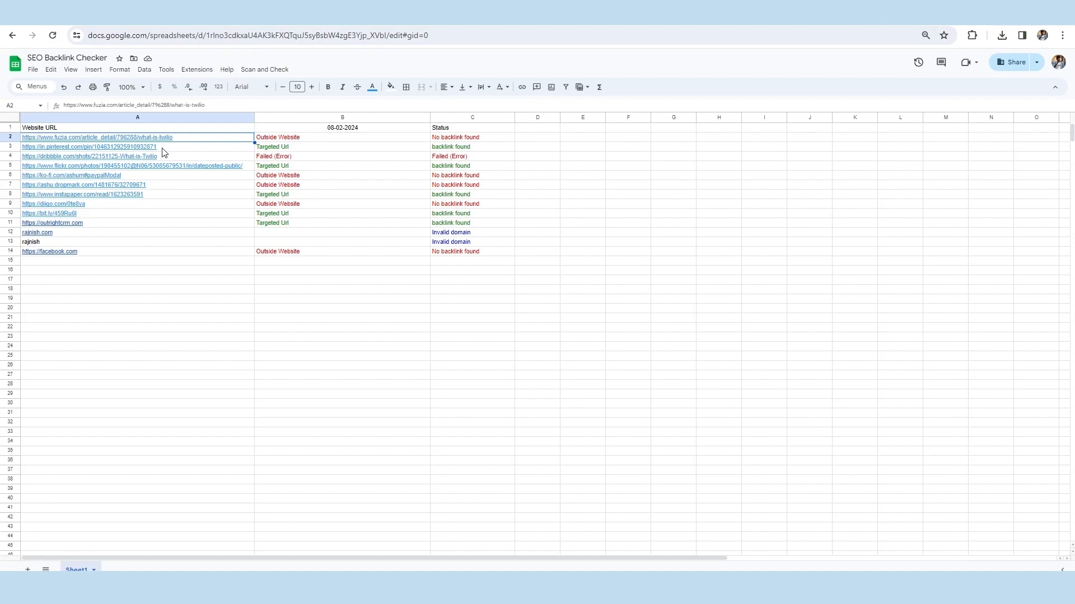
left_click(341, 147)
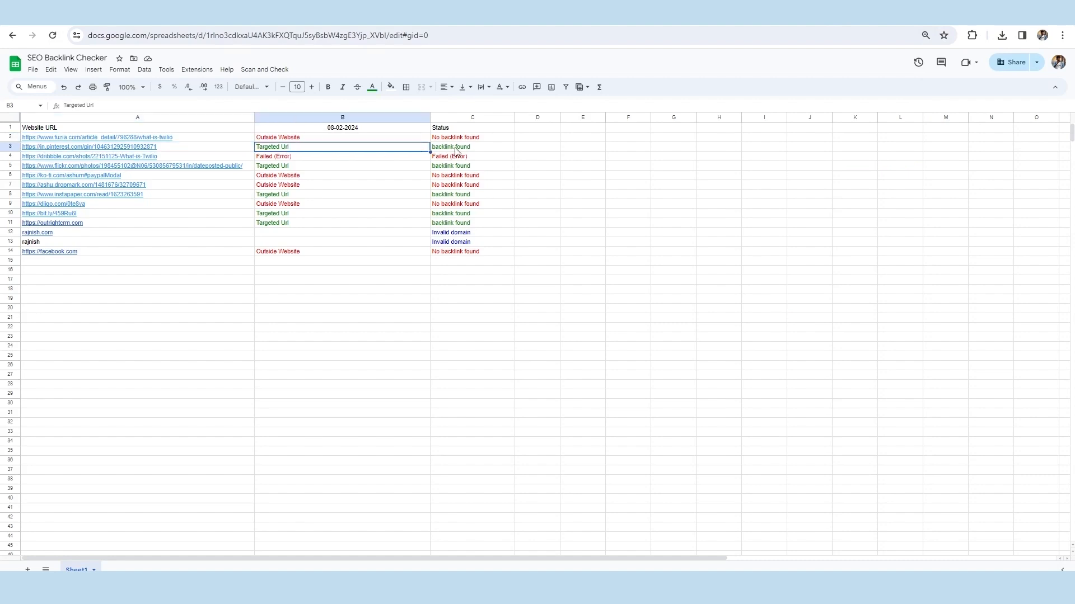
left_click(472, 147)
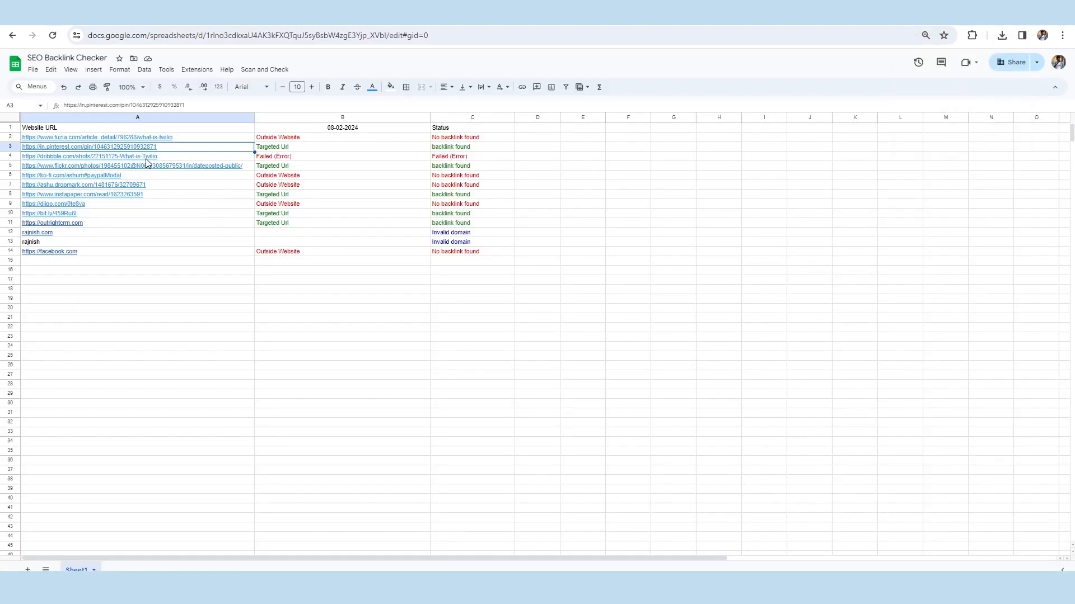
left_click(471, 155)
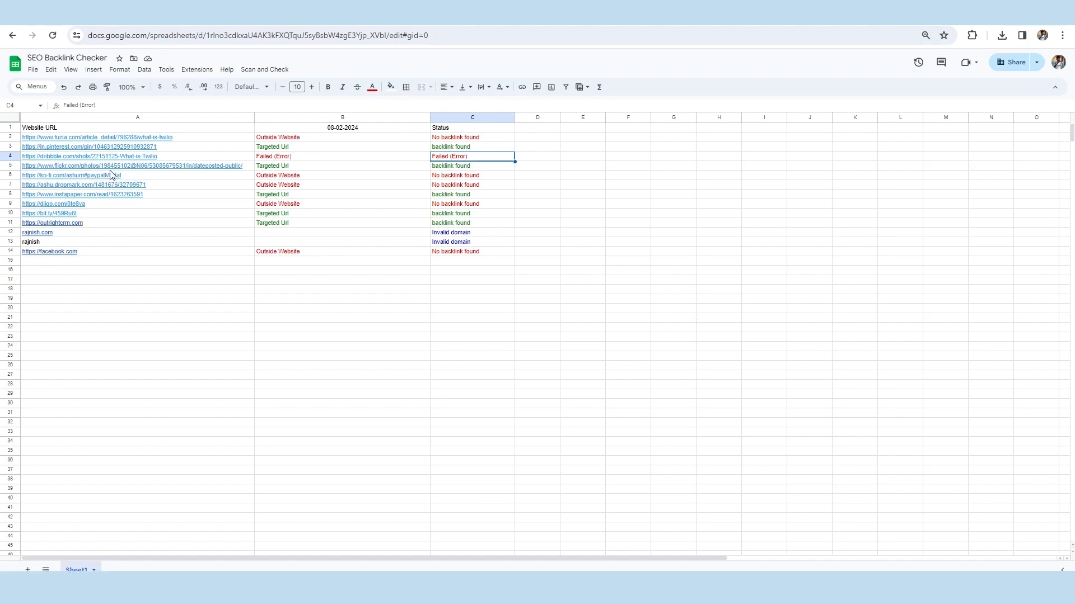
Open the failed Dribbble shot link, showing its 'Whoops, that page is gone' 404 page
left_click(89, 156)
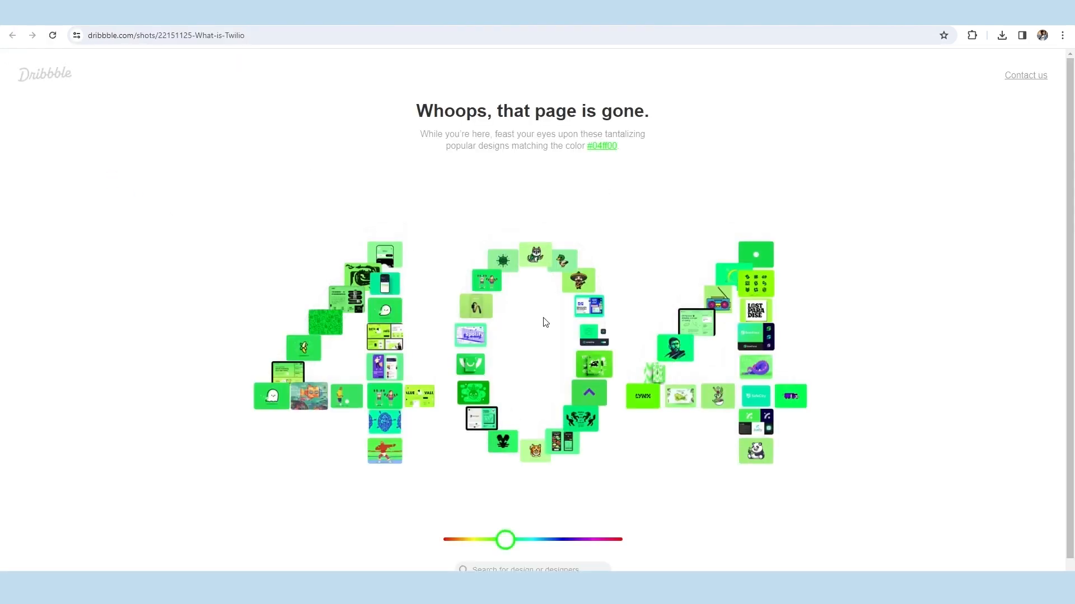
mouse_move(385, 266)
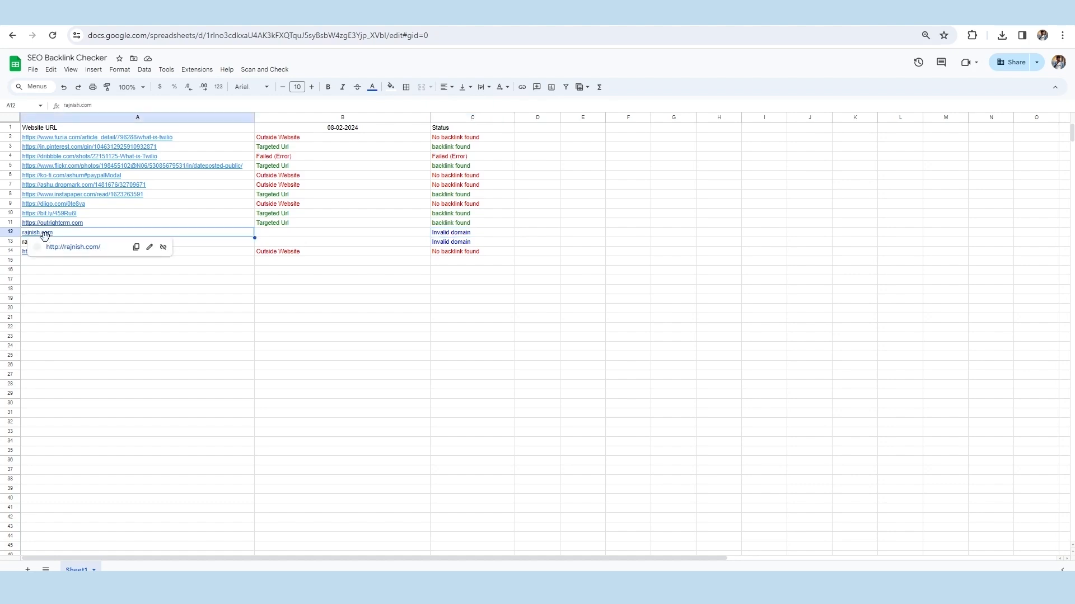
Preview the invalid rajnish.com entry in A12, then select 'Scan and Check' in onOpen
left_click(73, 247)
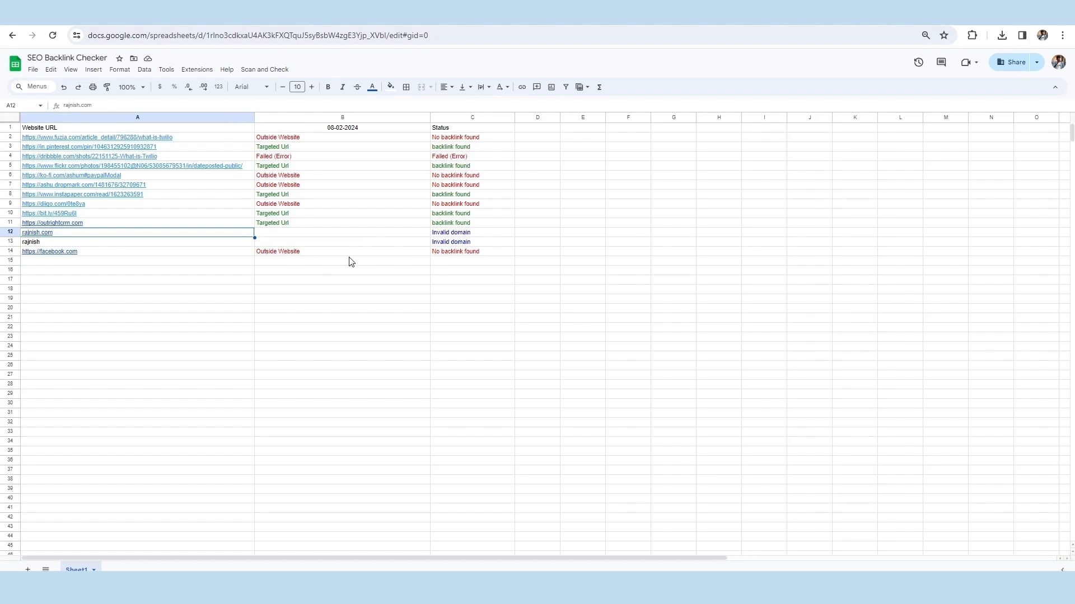
left_click(197, 69)
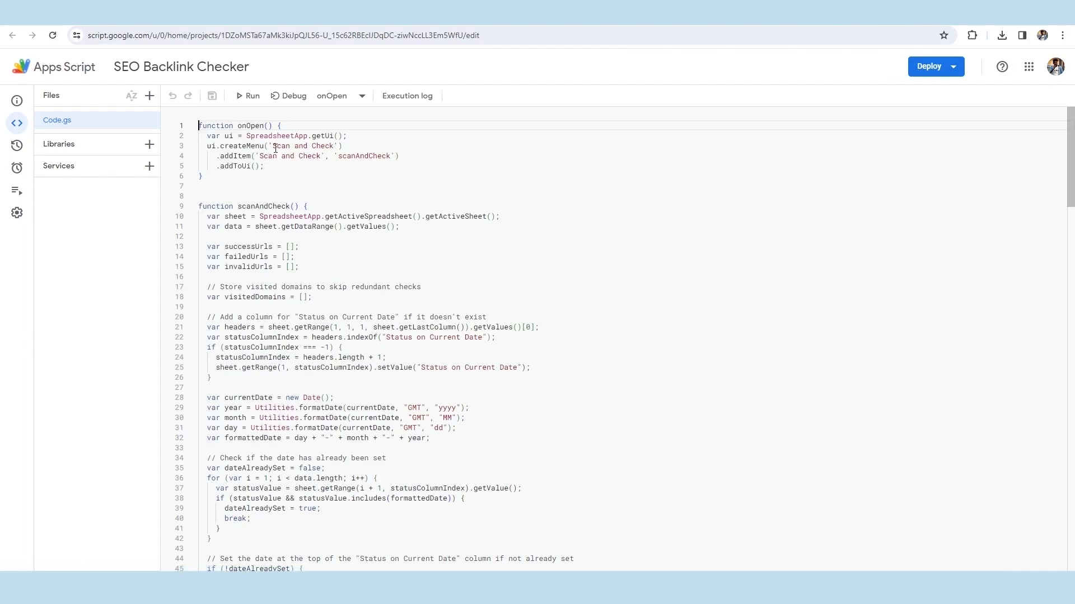
double_click(300, 145)
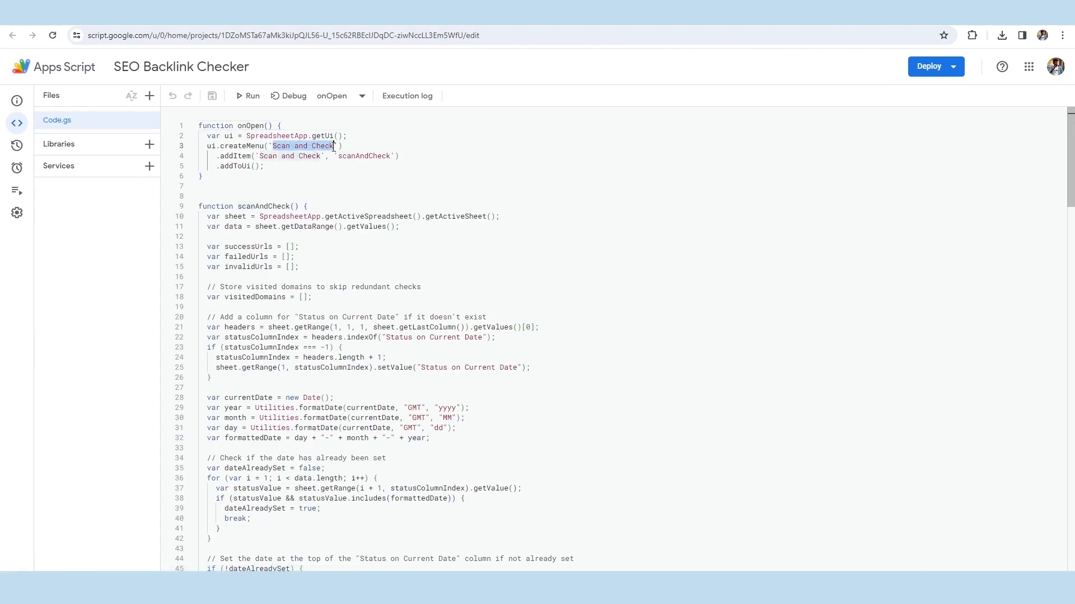